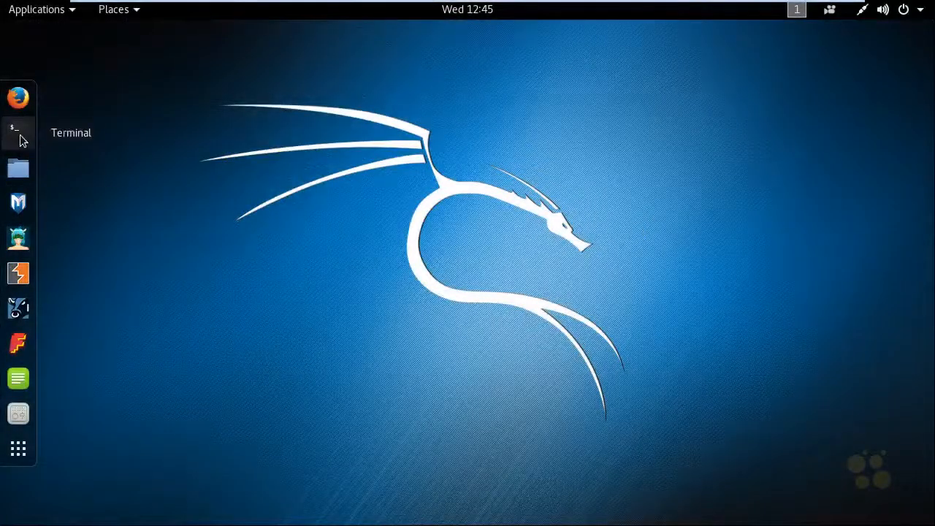
Step: Launch a terminal and run metagoofil, which reports command not found
left_click(18, 131)
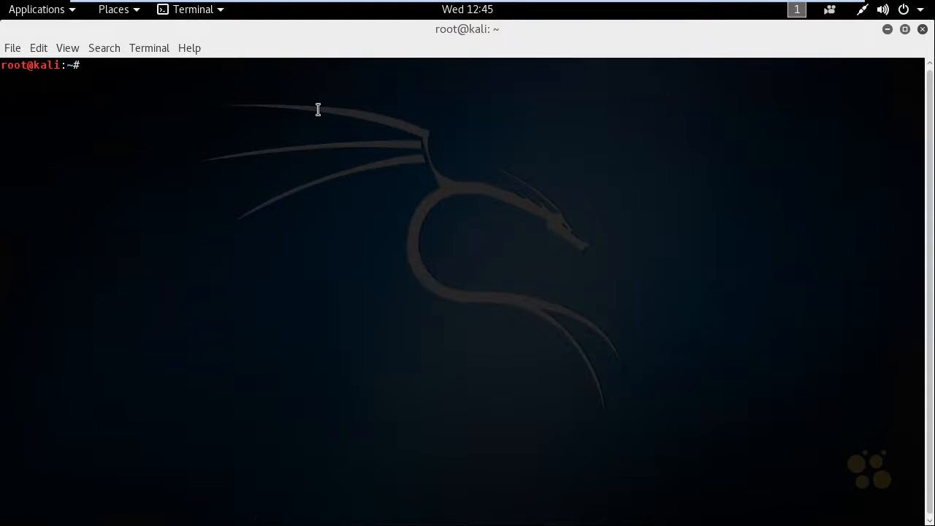
type("me")
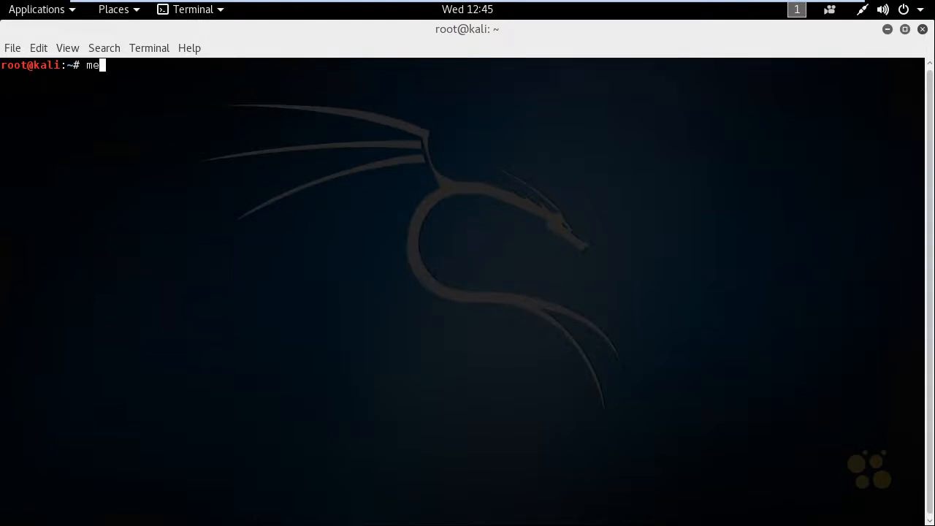
key("Return")
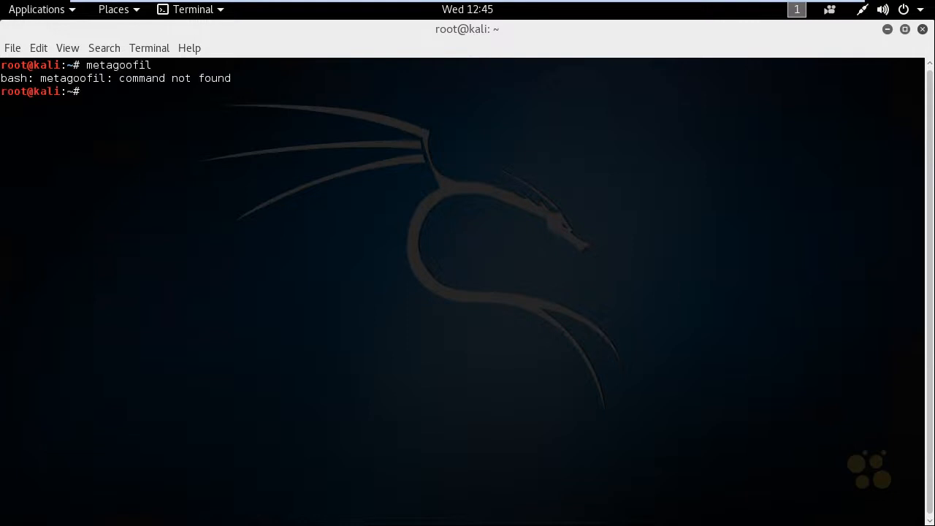
key("Return")
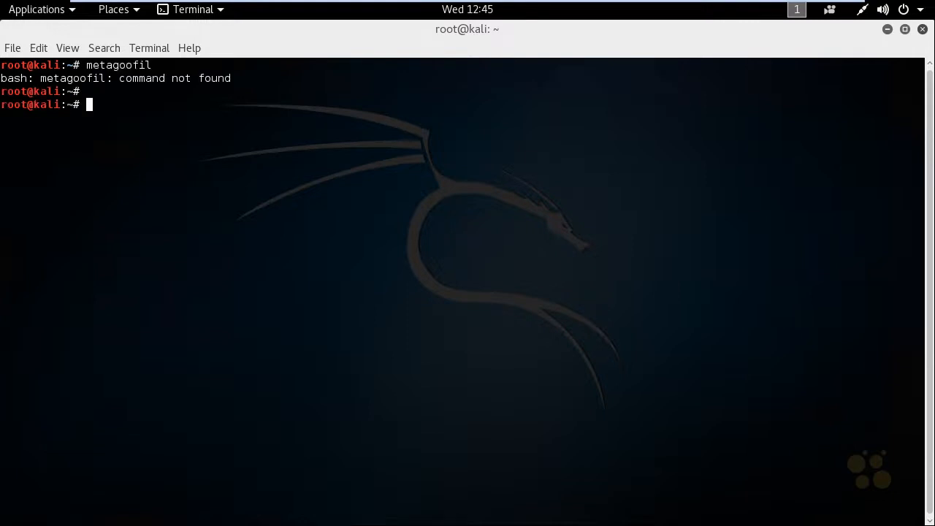
Step: Install the metagoofil 2.2-1kali2 package with apt-get install metagoofil
type("apt-get")
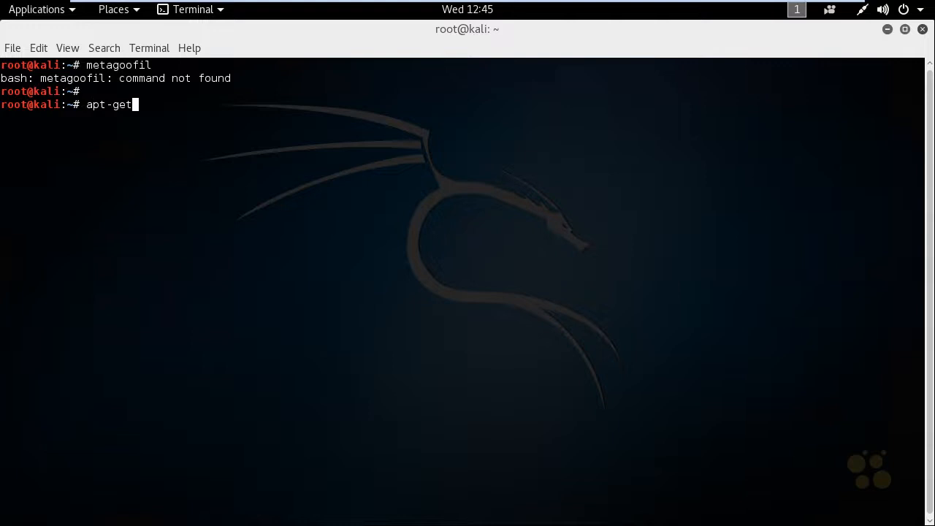
type("in")
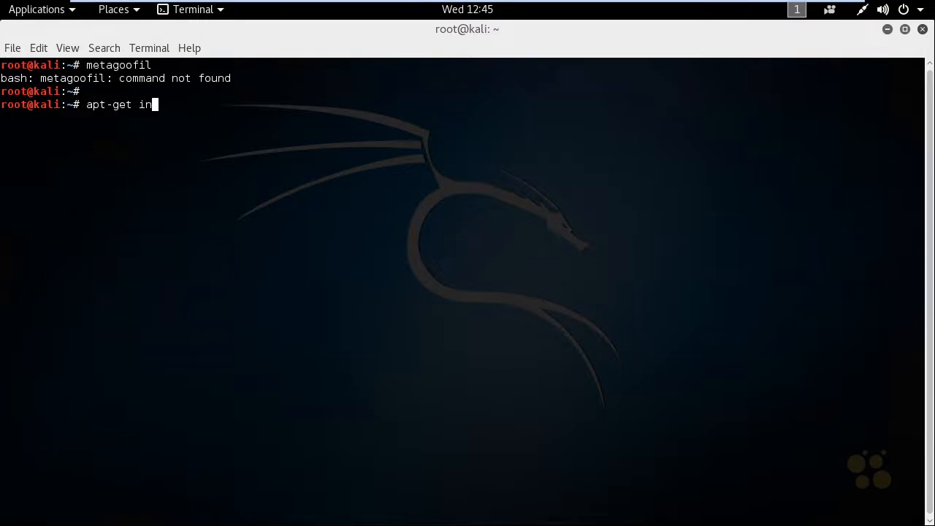
type("stall")
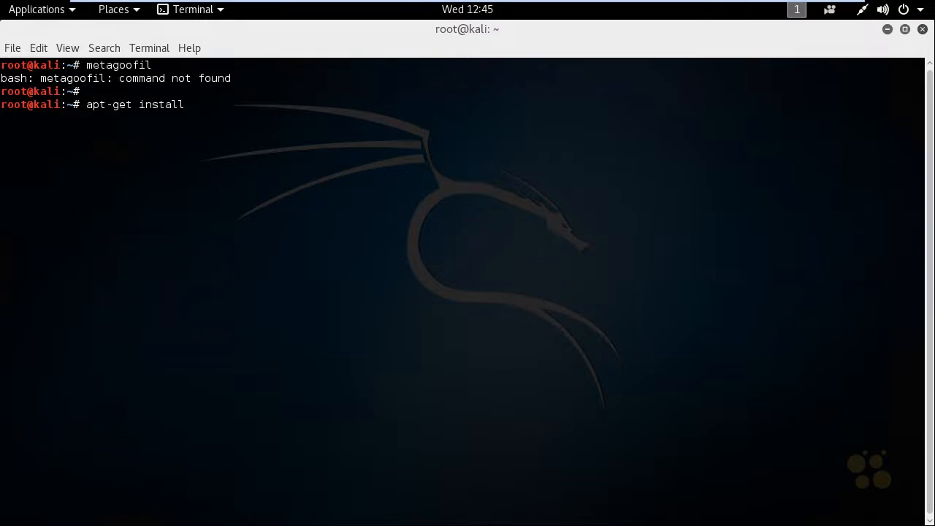
type("metagoofil")
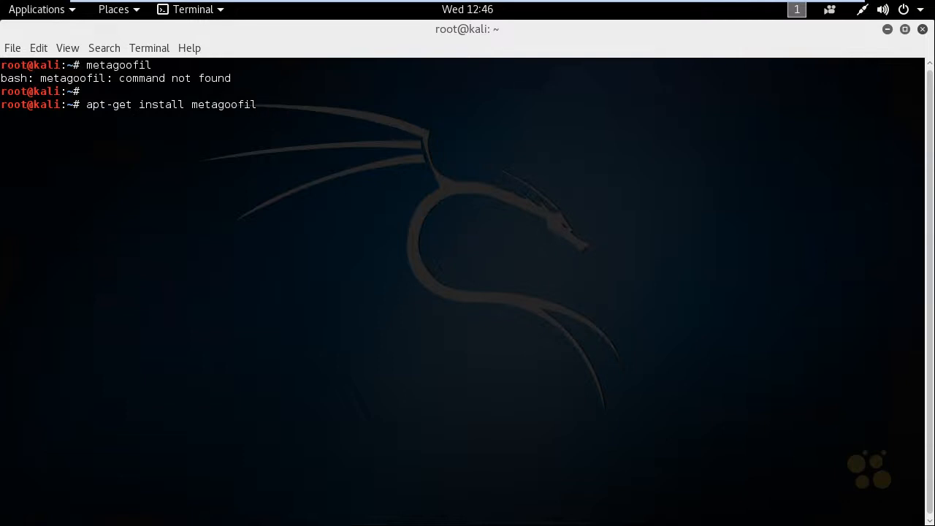
key("Return")
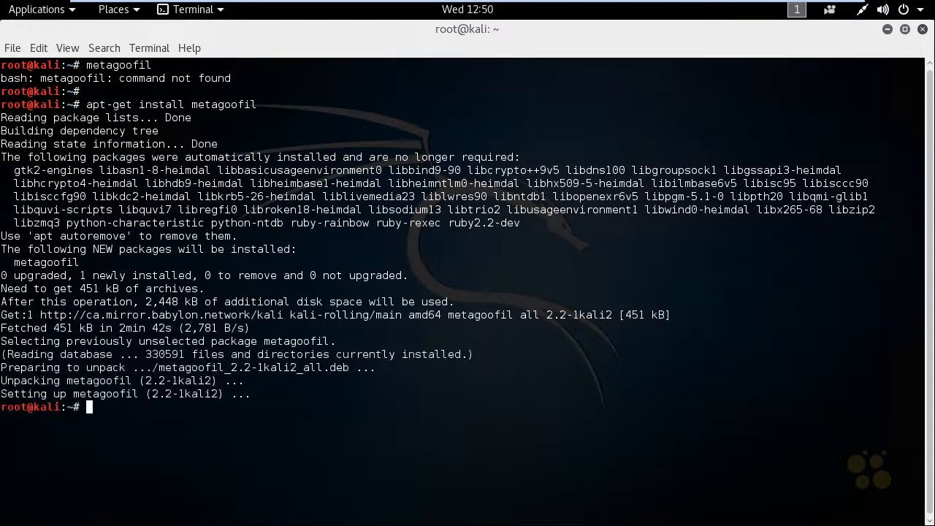
mouse_move(625, 426)
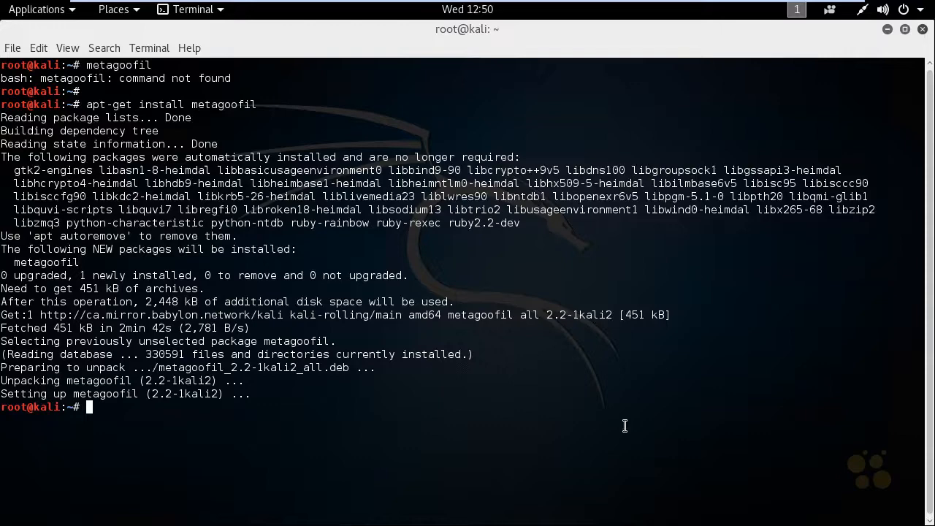
Step: Run metagoofil to show its 2.2 usage help, options and example commands
type("meta")
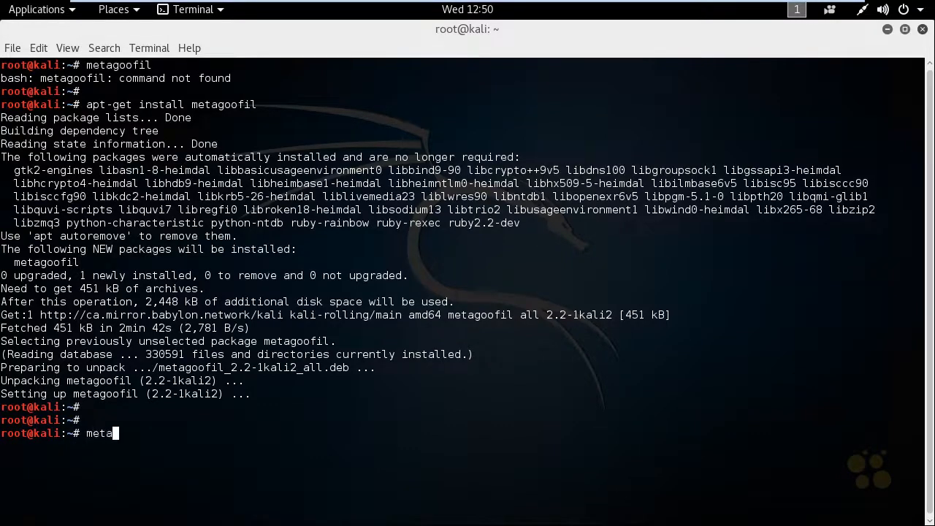
type("goofil")
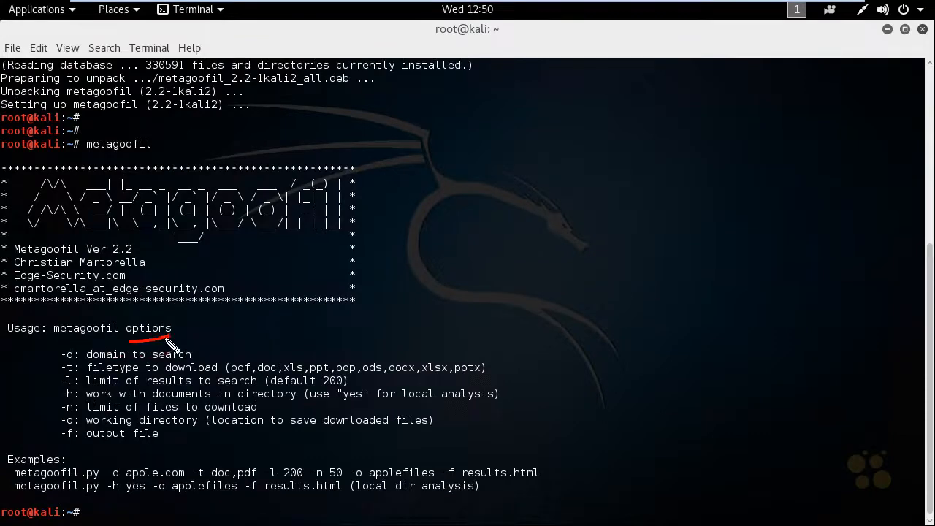
mouse_move(66, 504)
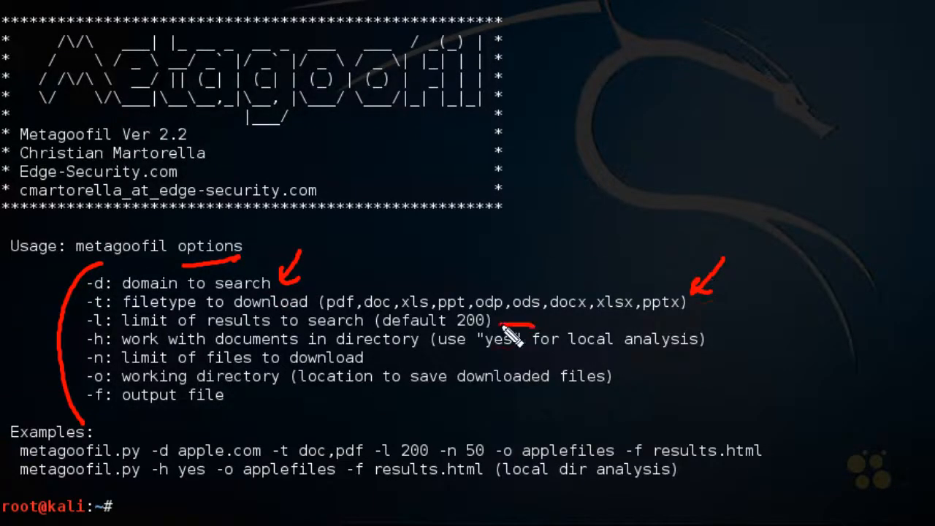
mouse_move(387, 362)
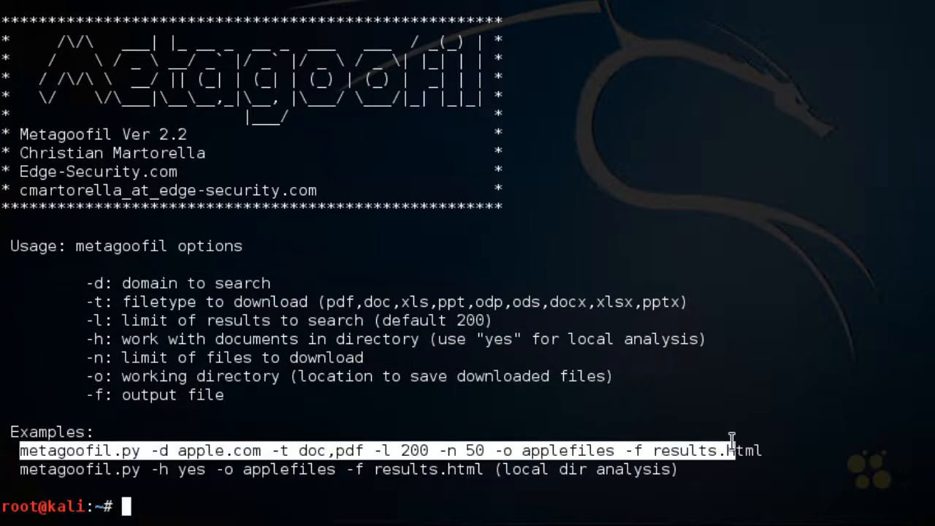
Step: Paste the example metagoofil command for apple.com doc,pdf files and drop the .py suffix
right_click(731, 438)
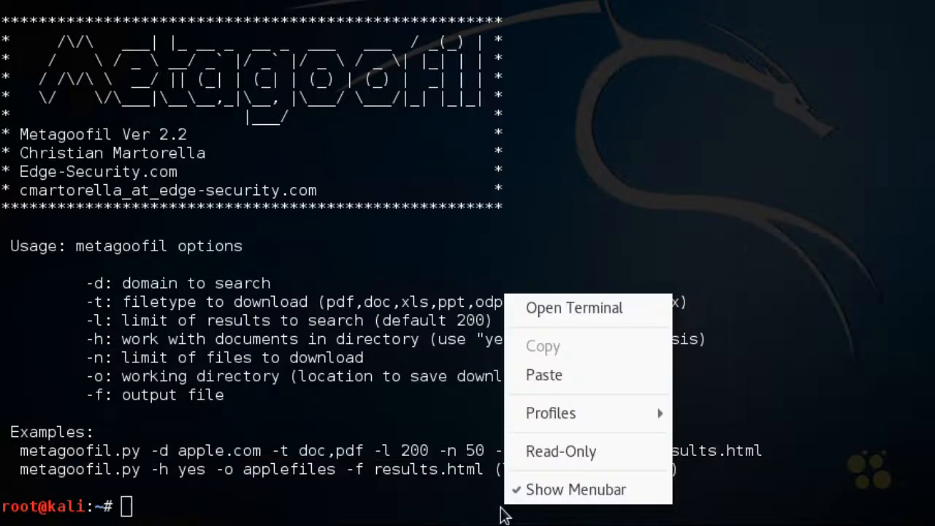
left_click(543, 374)
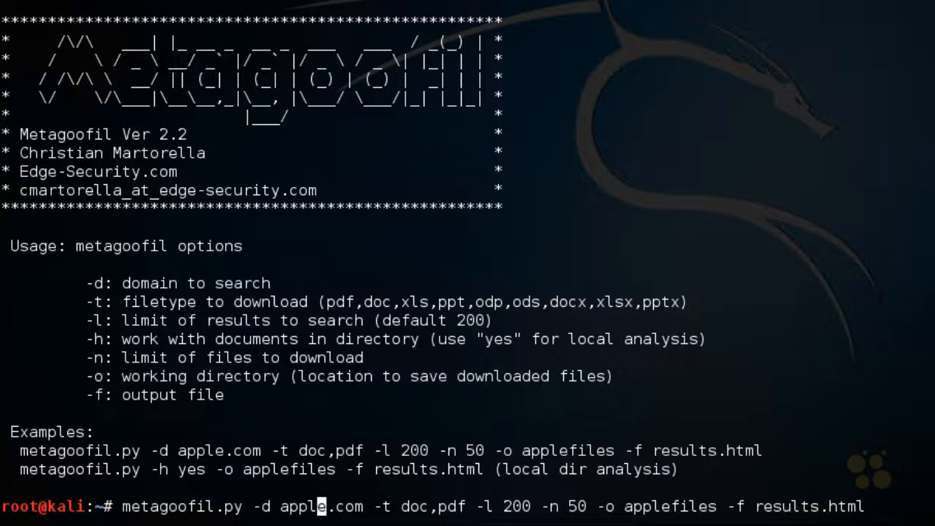
key("Left")
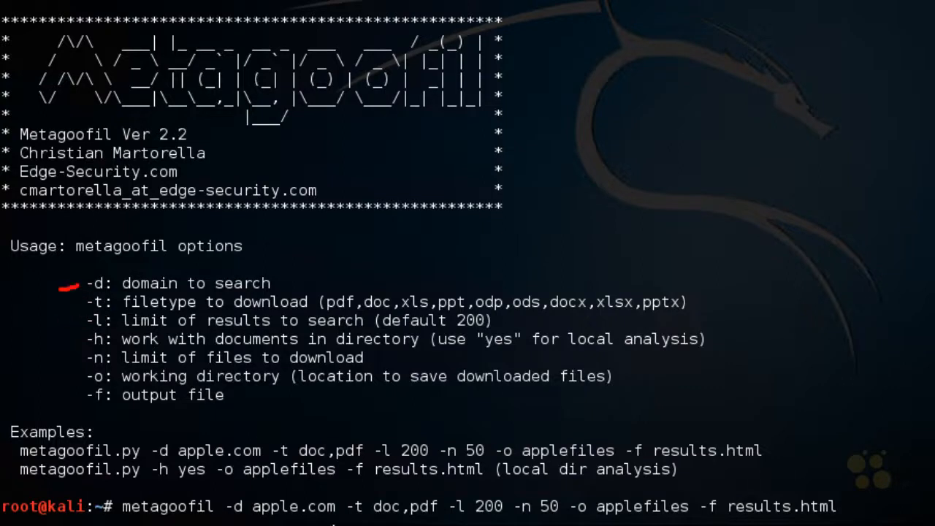
mouse_move(131, 333)
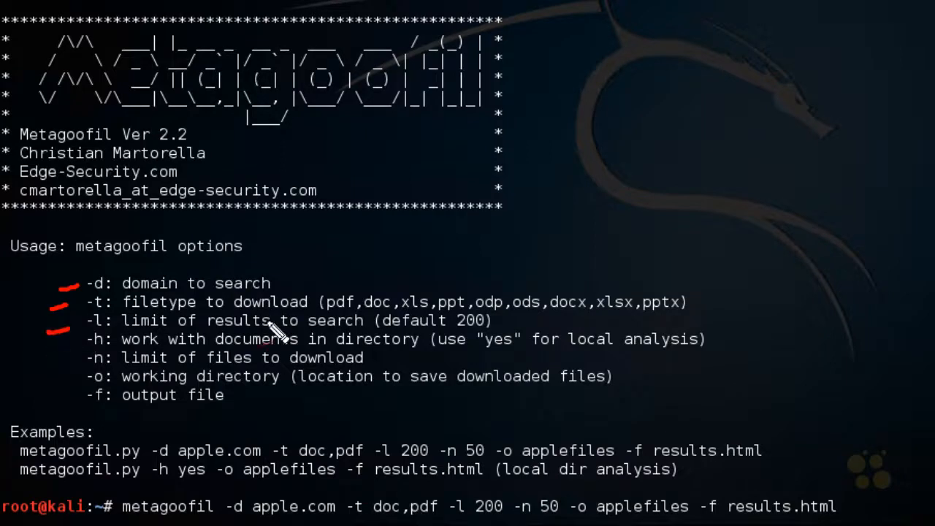
mouse_move(512, 515)
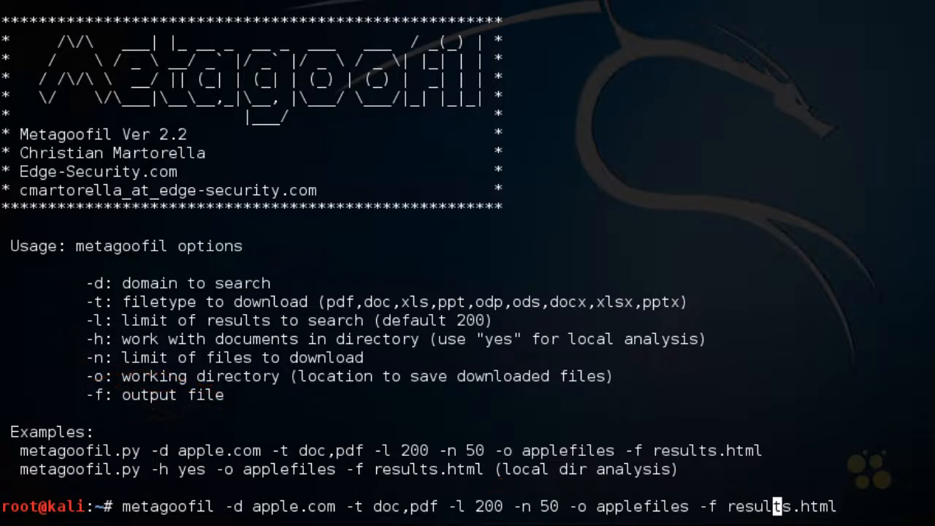
Step: Reduce the download limit from 50 to 5 and run the search writing results.html
key("End")
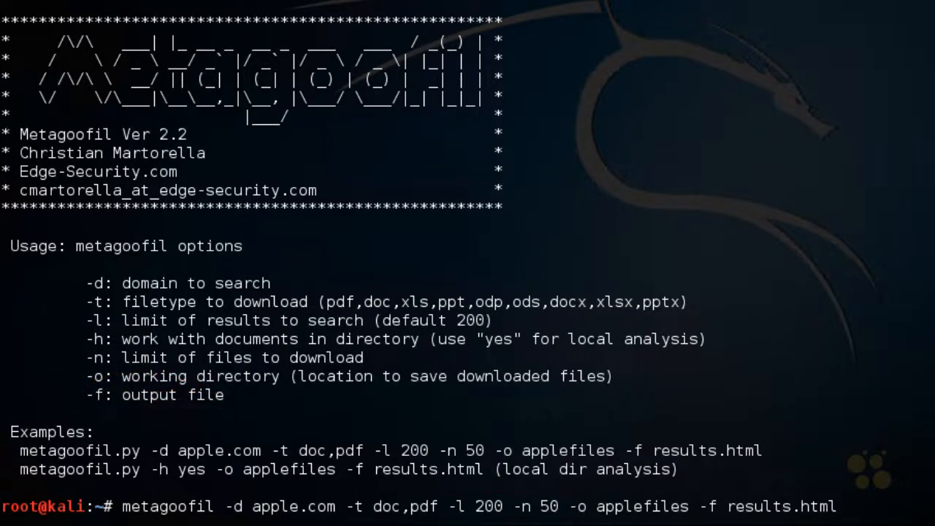
key("BackSpace")
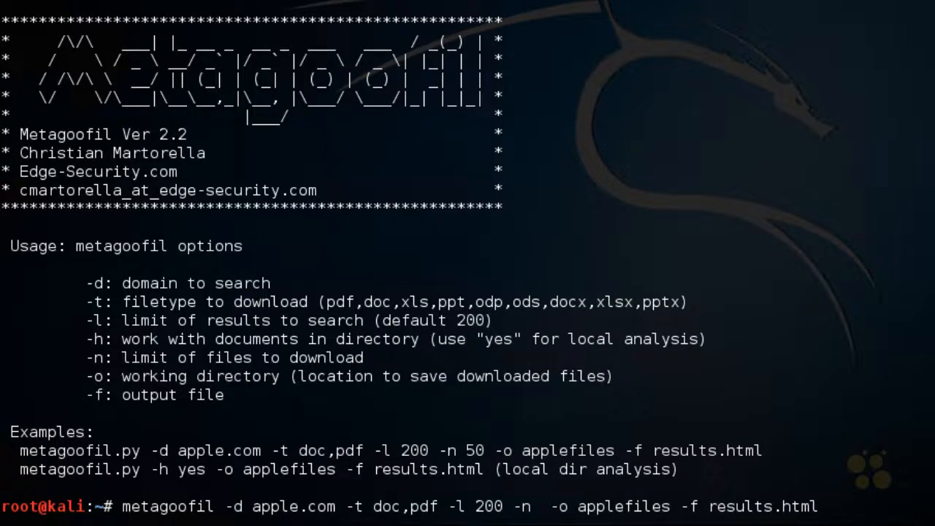
type("5")
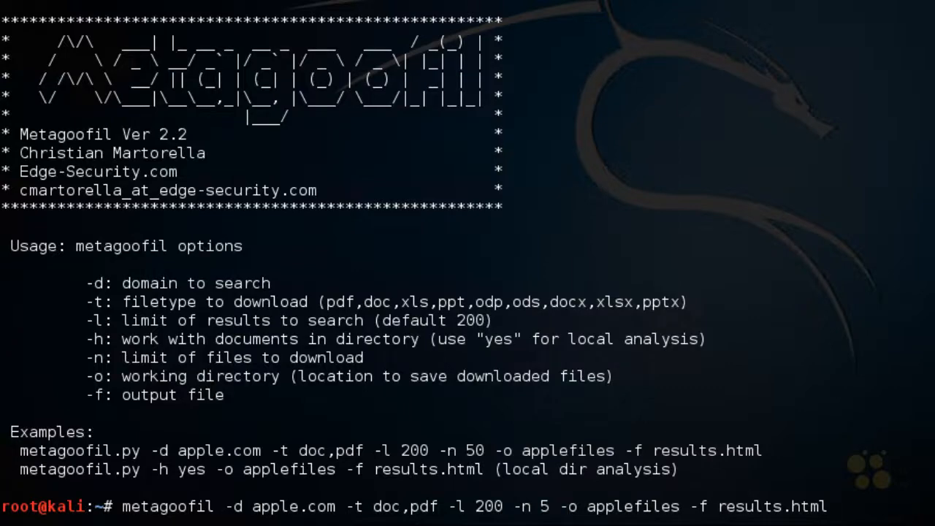
key("Return")
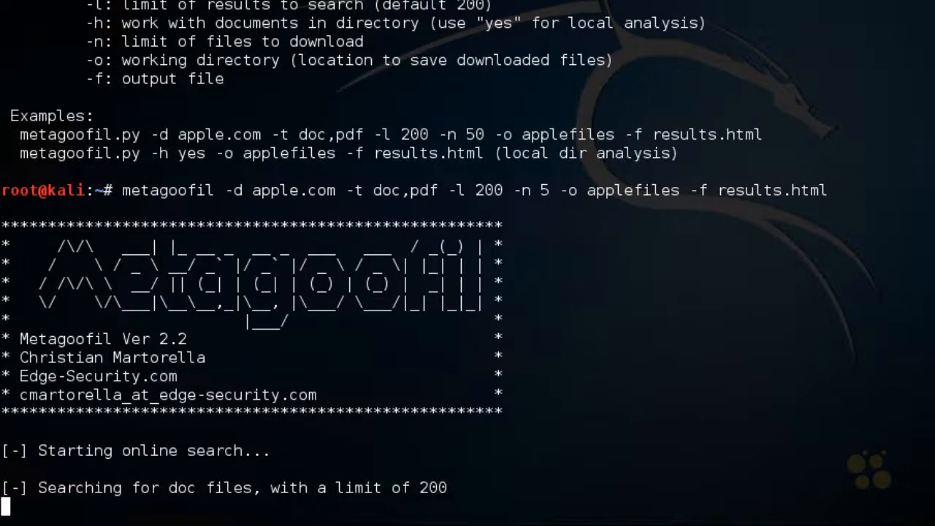
Step: Review the found users and Microsoft Word 12.1.2 output, then list home-folder files with ls
scroll("down", 3)
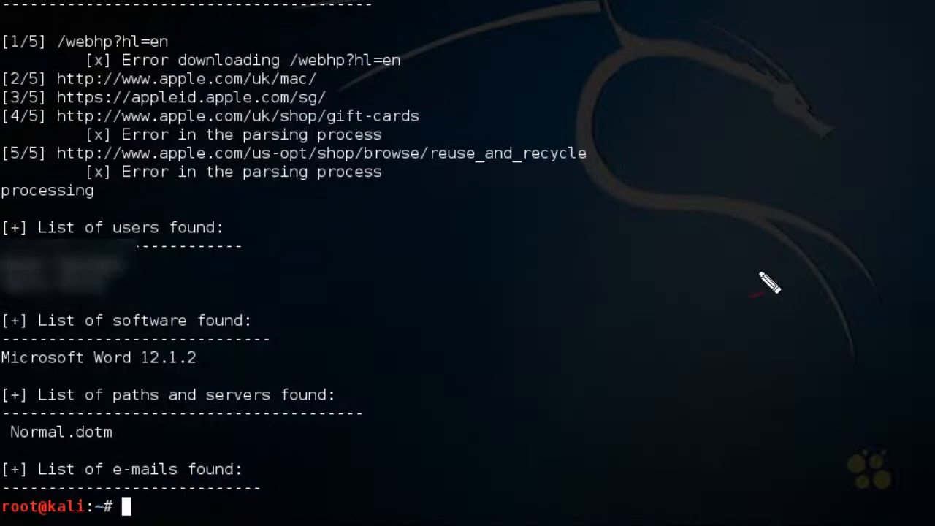
left_click_drag(766, 295, 470, 321)
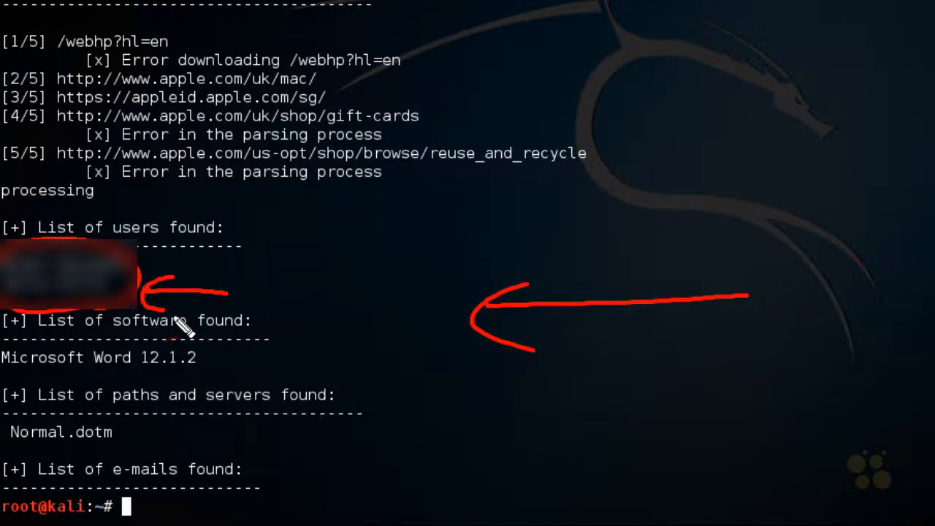
type("ls")
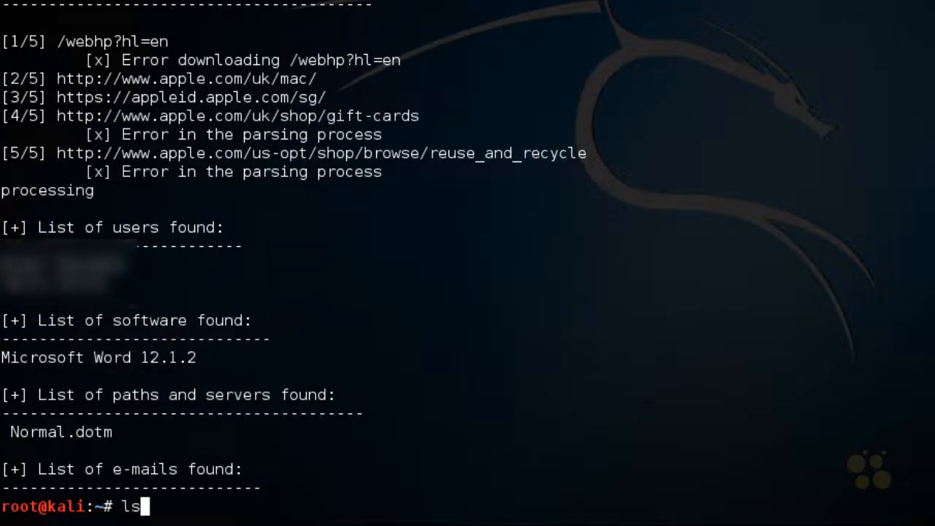
key("Return")
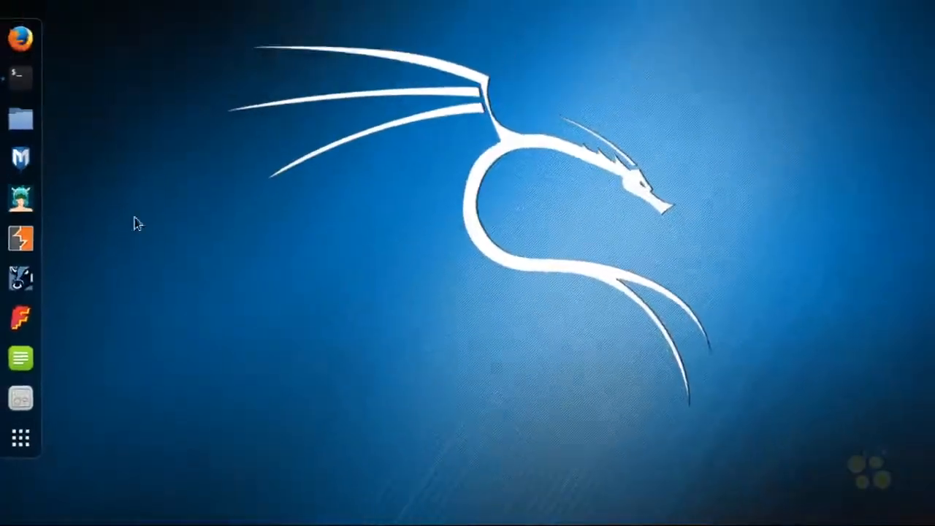
mouse_move(17, 167)
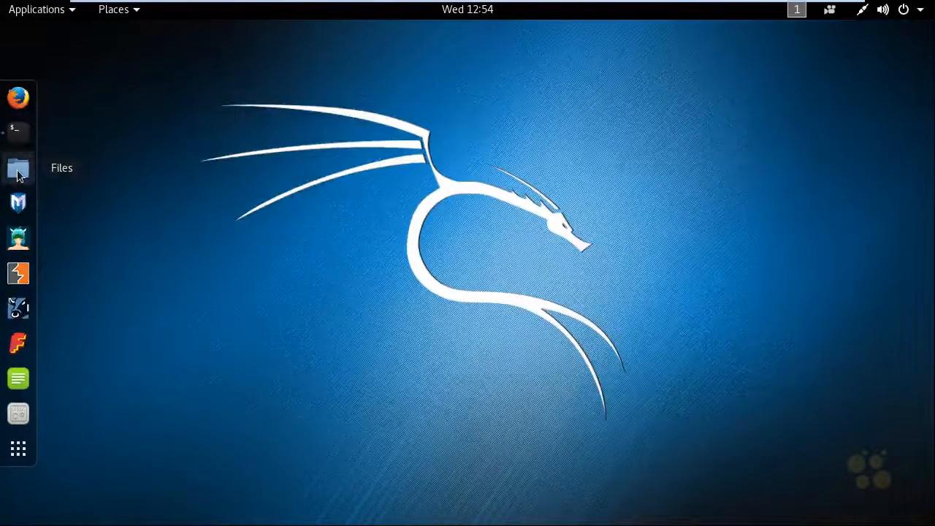
Step: Open results.html from the Home folder in Firefox to view the apple.com report
left_click(17, 168)
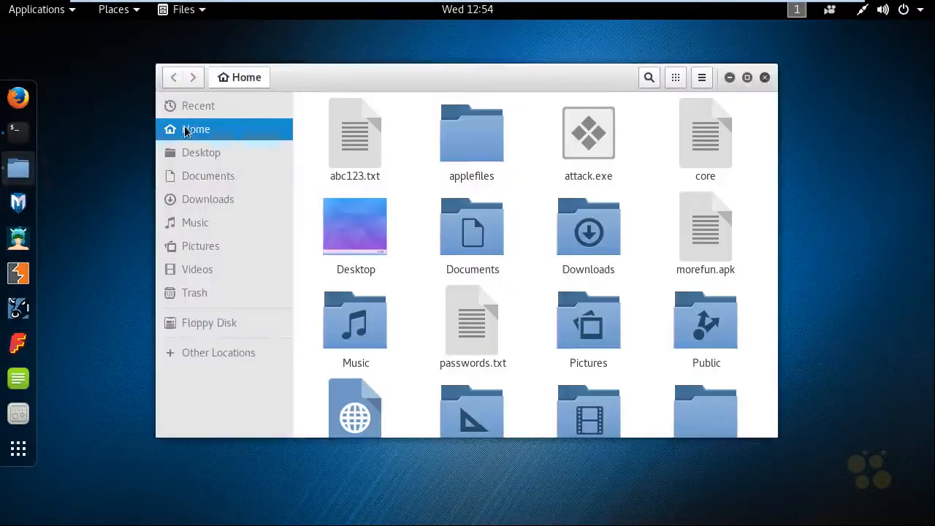
mouse_move(400, 210)
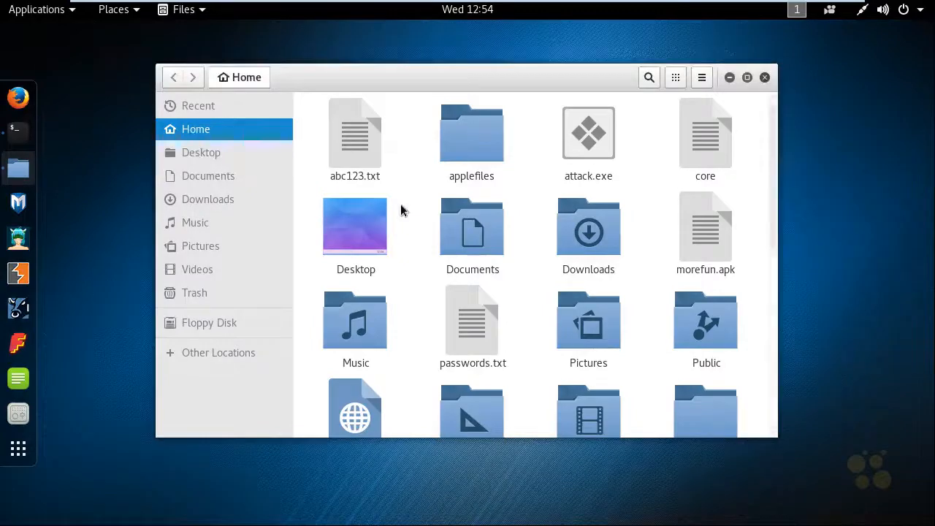
left_click(355, 285)
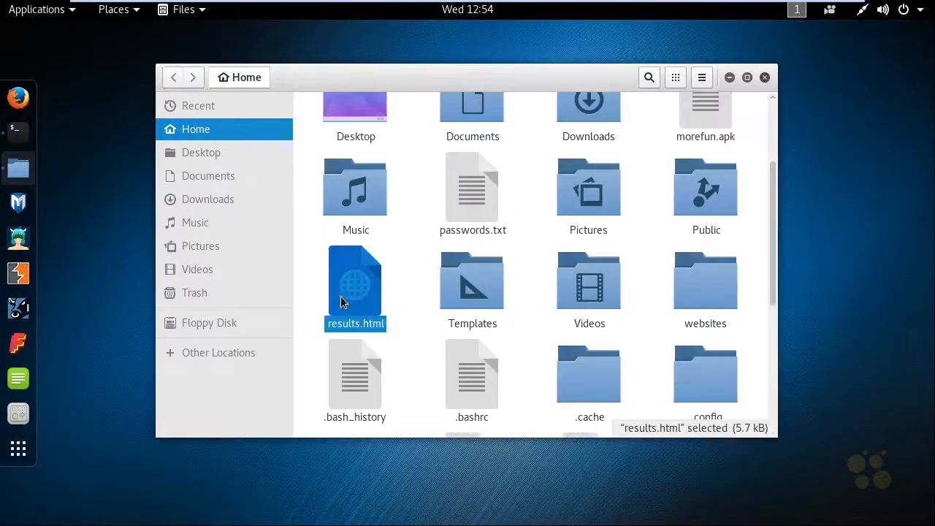
mouse_move(358, 293)
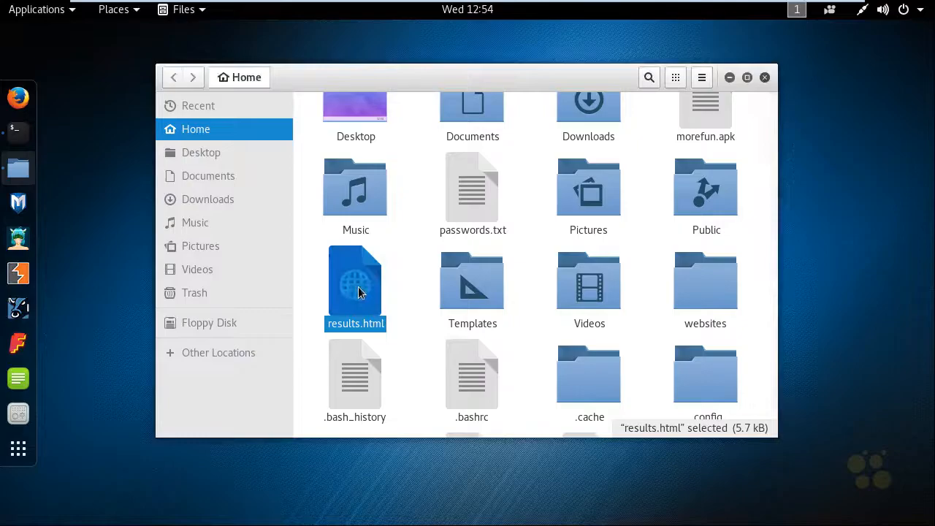
double_click(355, 280)
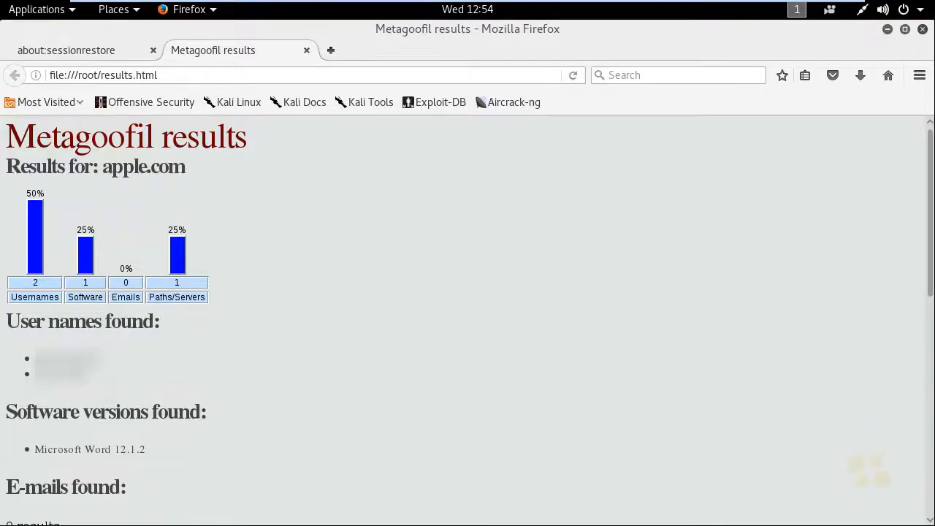
scroll("down", 3)
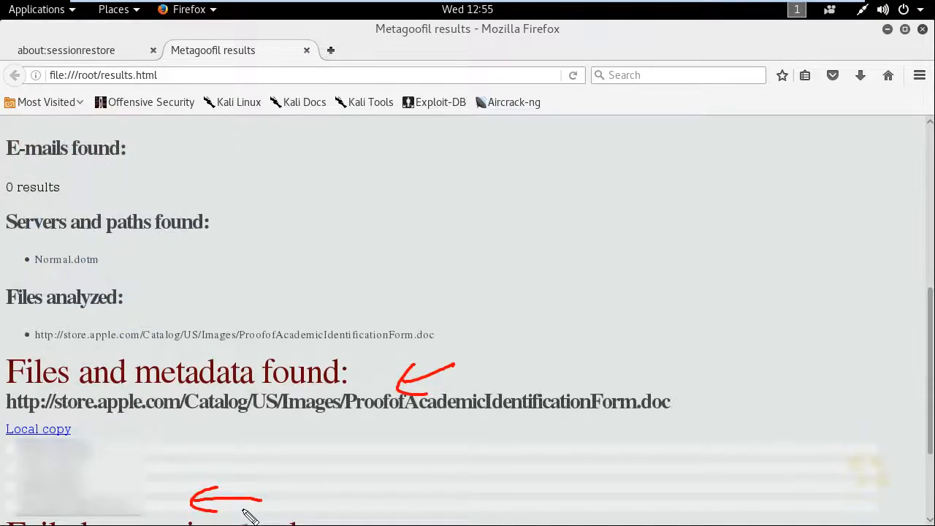